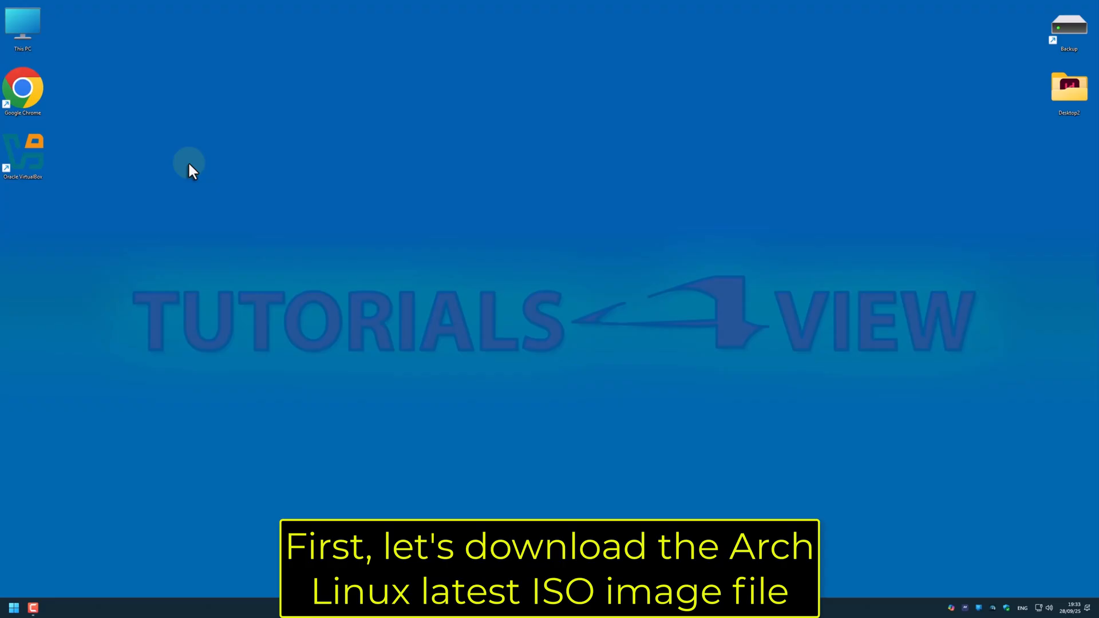
# - Launch Google Chrome and go to archive.archlinux.org
pyautogui.doubleClick(22, 93)
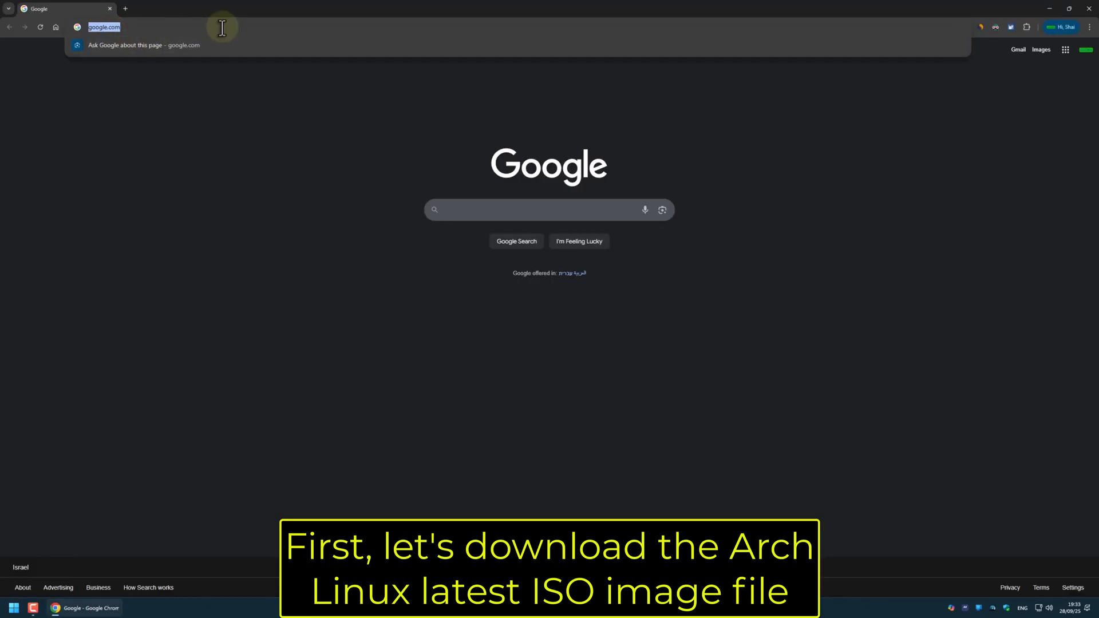
pyautogui.write('archive.arclinux.org')
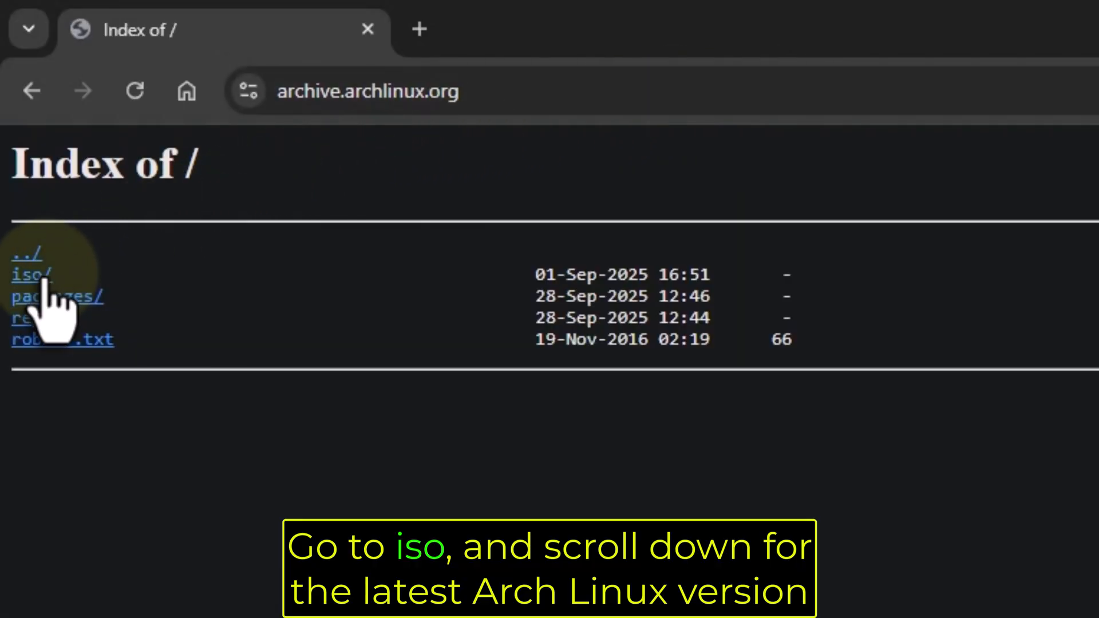
# - Navigate iso/ to the 2025.09.01 folder and download archlinux-2025.09.01-x86_64.iso
pyautogui.click(29, 273)
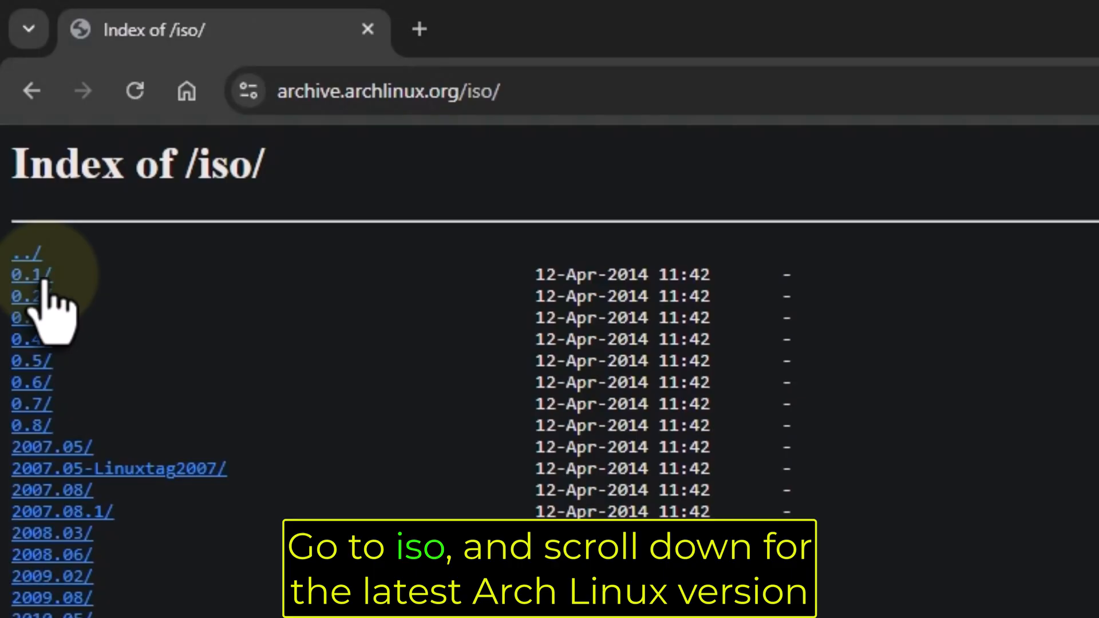
pyautogui.scroll(-3)
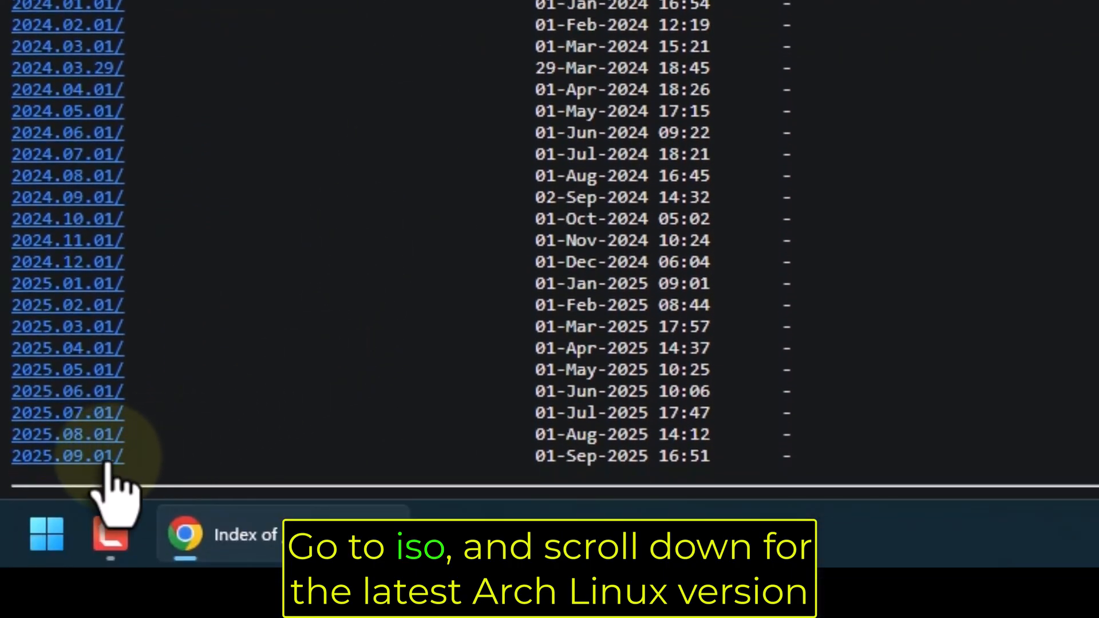
pyautogui.click(67, 455)
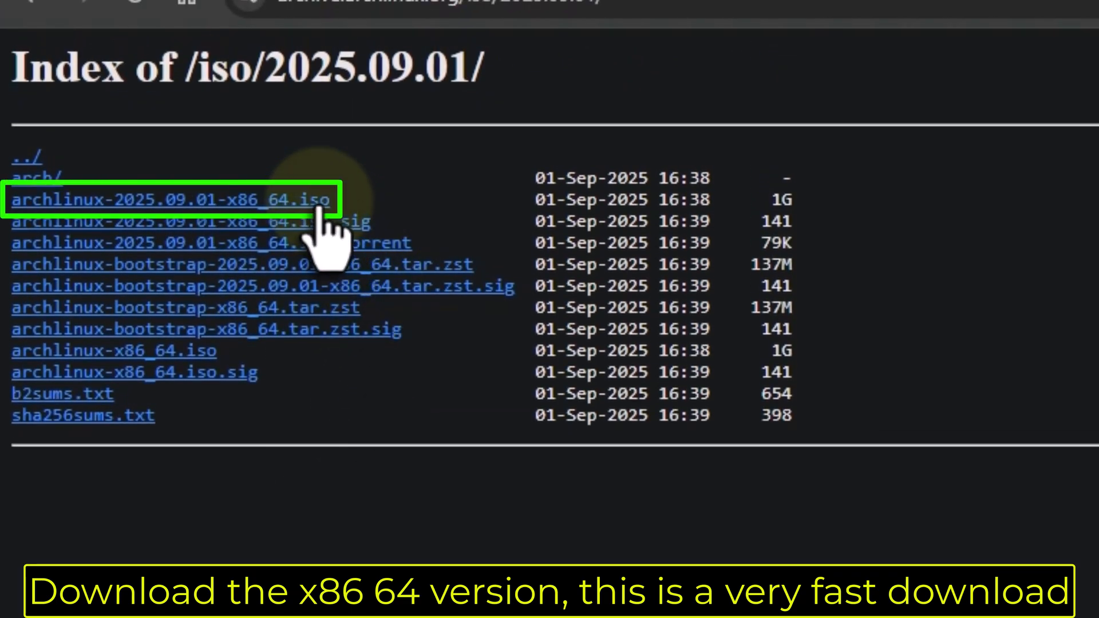
pyautogui.click(311, 200)
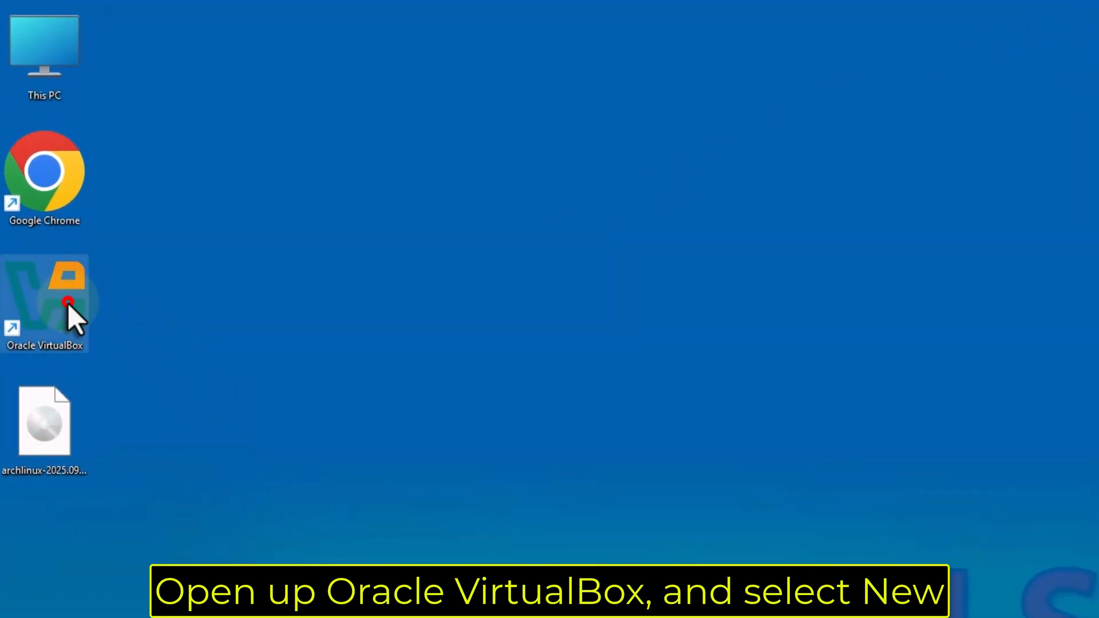
# - Launch VirtualBox and start the New Virtual Machine wizard
pyautogui.doubleClick(44, 291)
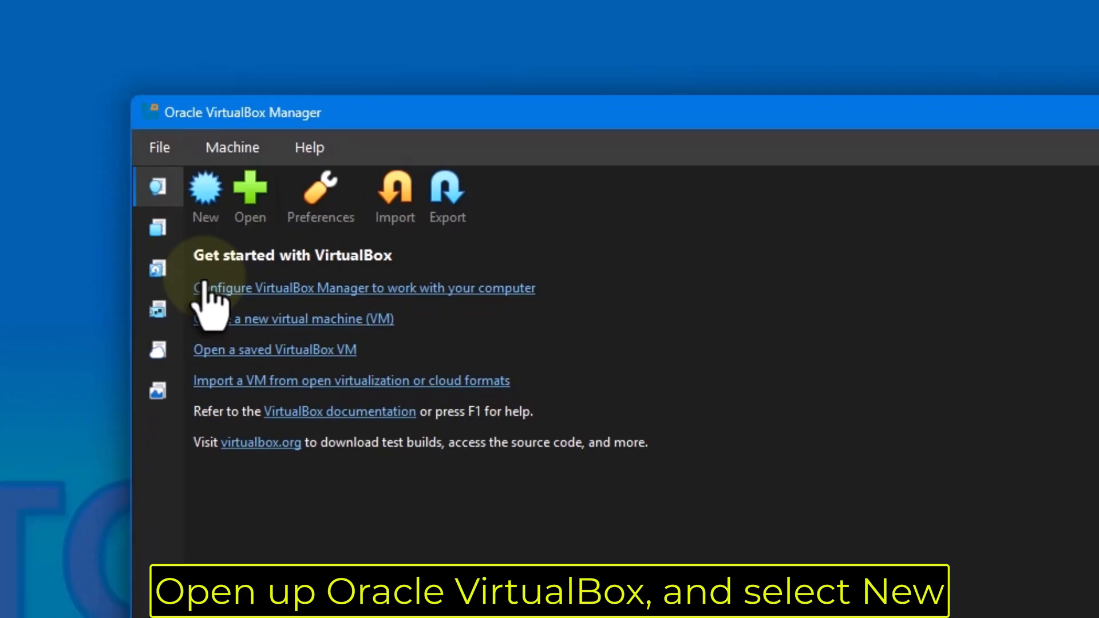
pyautogui.click(201, 189)
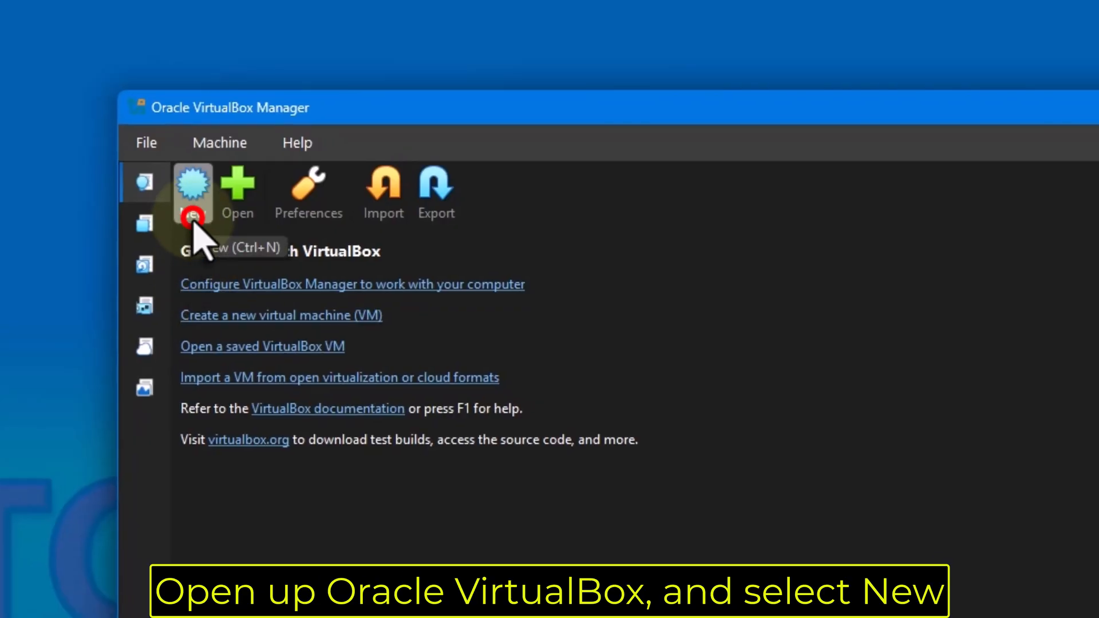
pyautogui.click(192, 188)
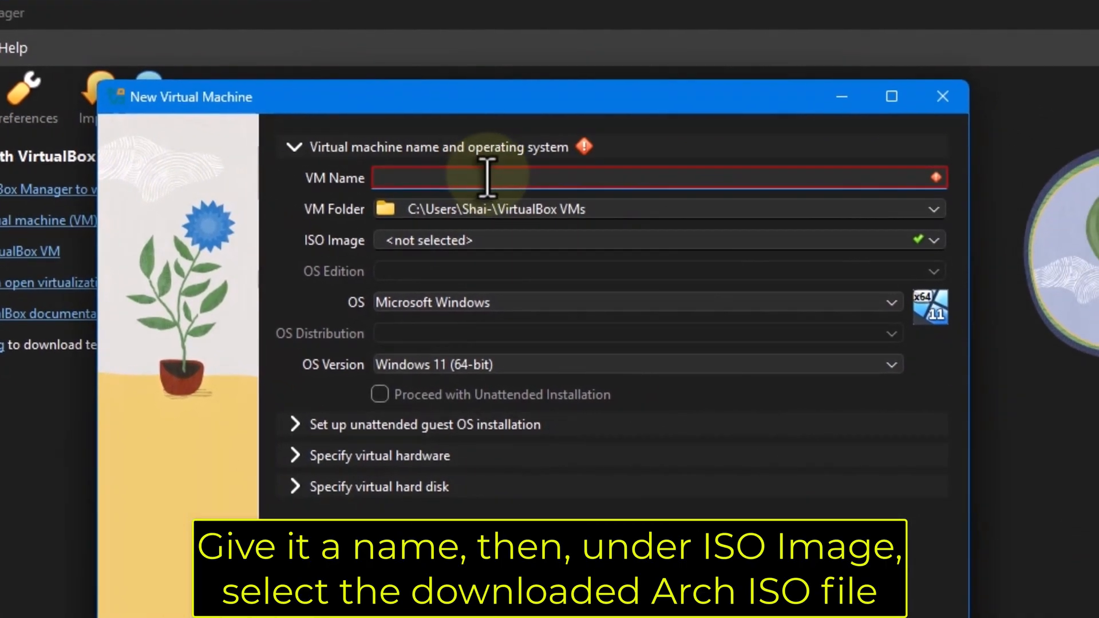
# - Create a VM named arch using the downloaded Arch ISO from the Desktop
pyautogui.write('arch')
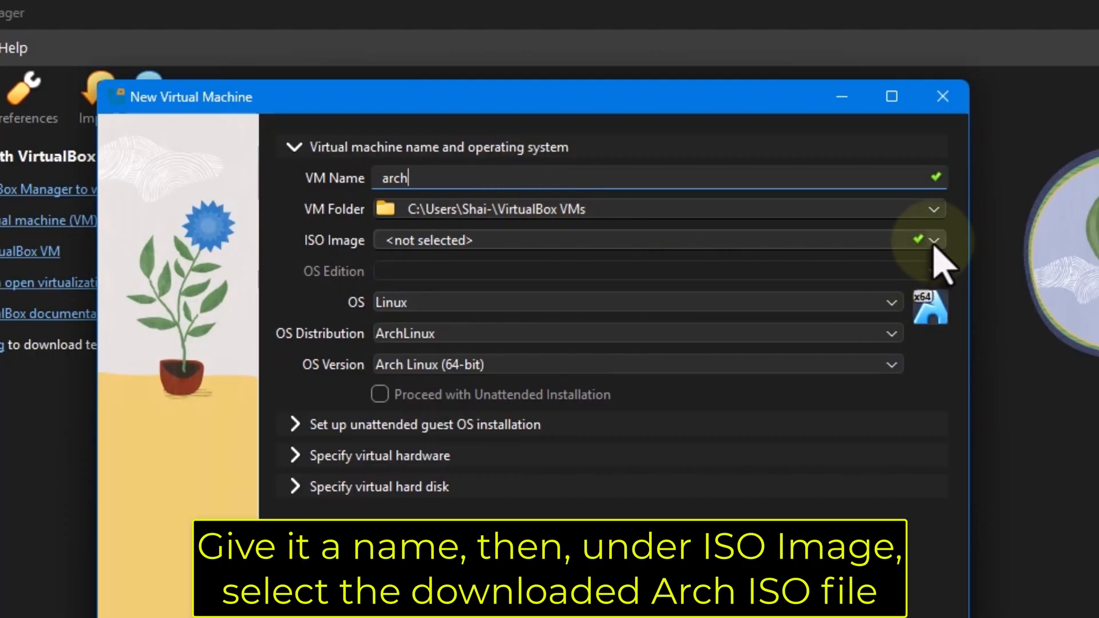
pyautogui.click(934, 239)
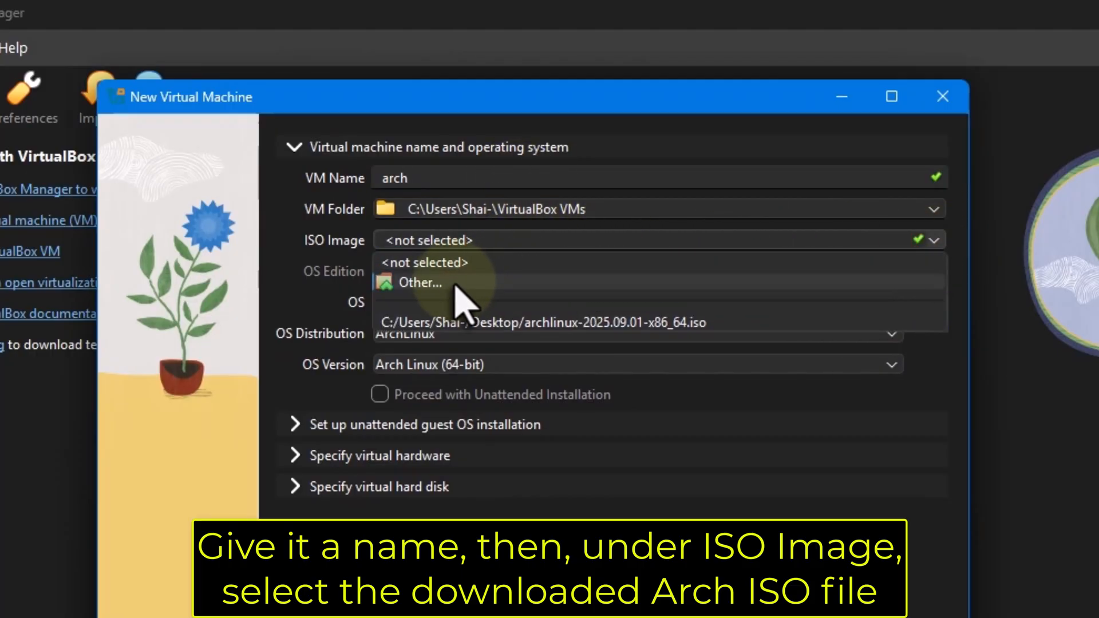
pyautogui.click(420, 283)
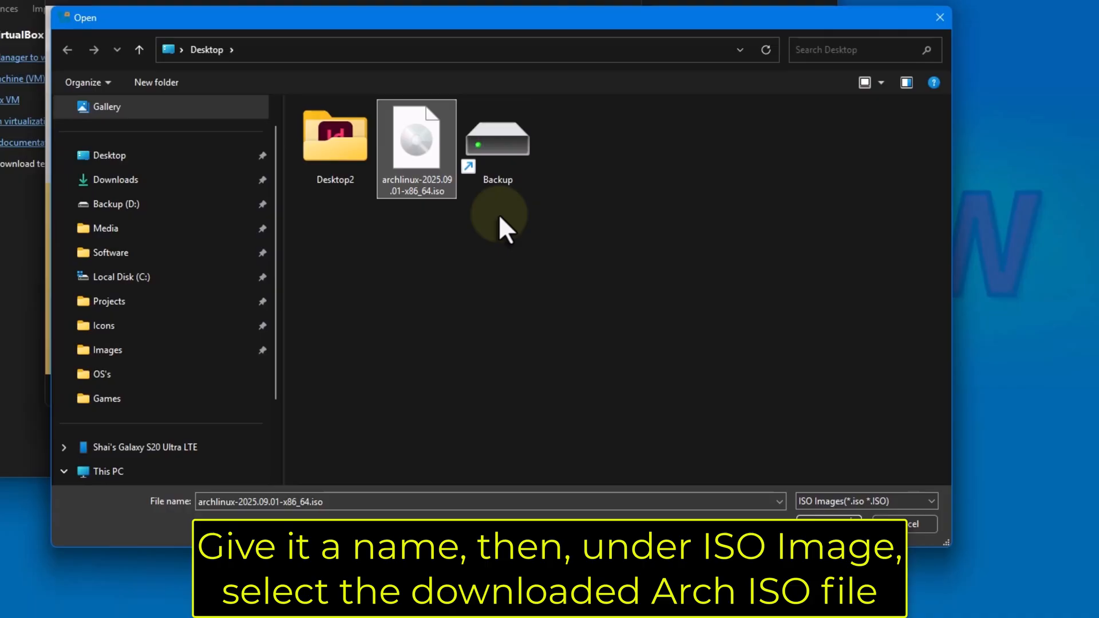
pyautogui.click(823, 522)
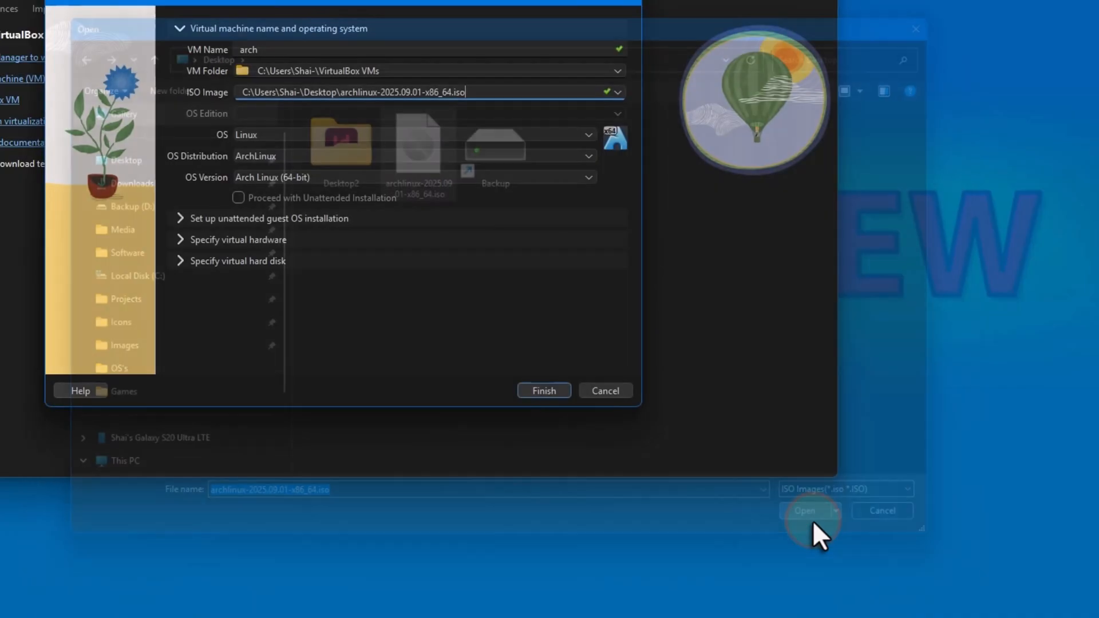
pyautogui.click(805, 510)
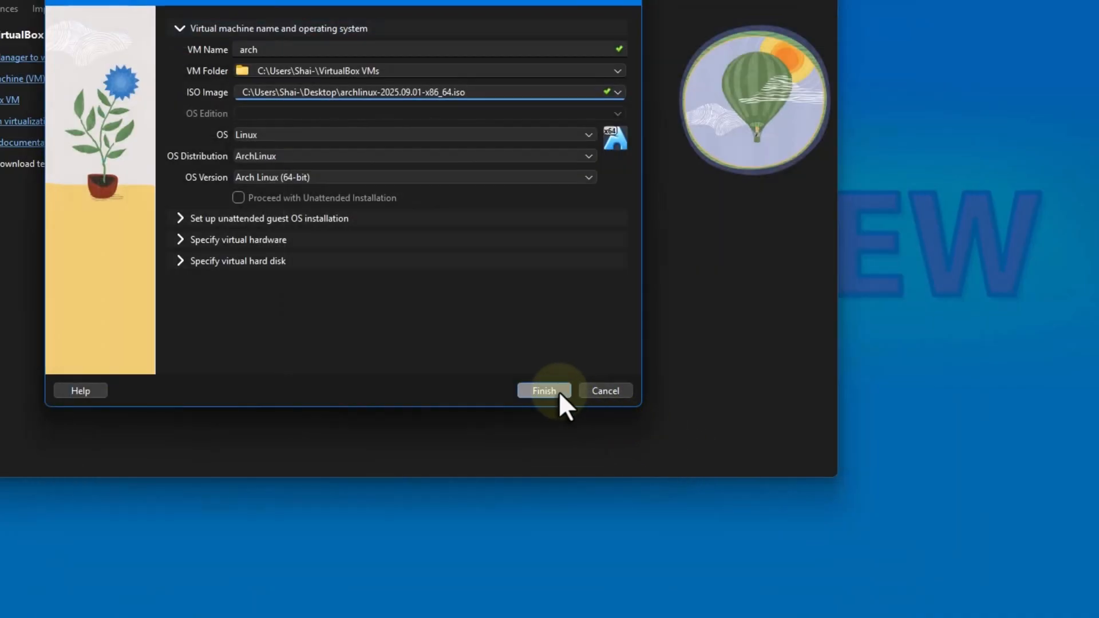
pyautogui.click(543, 390)
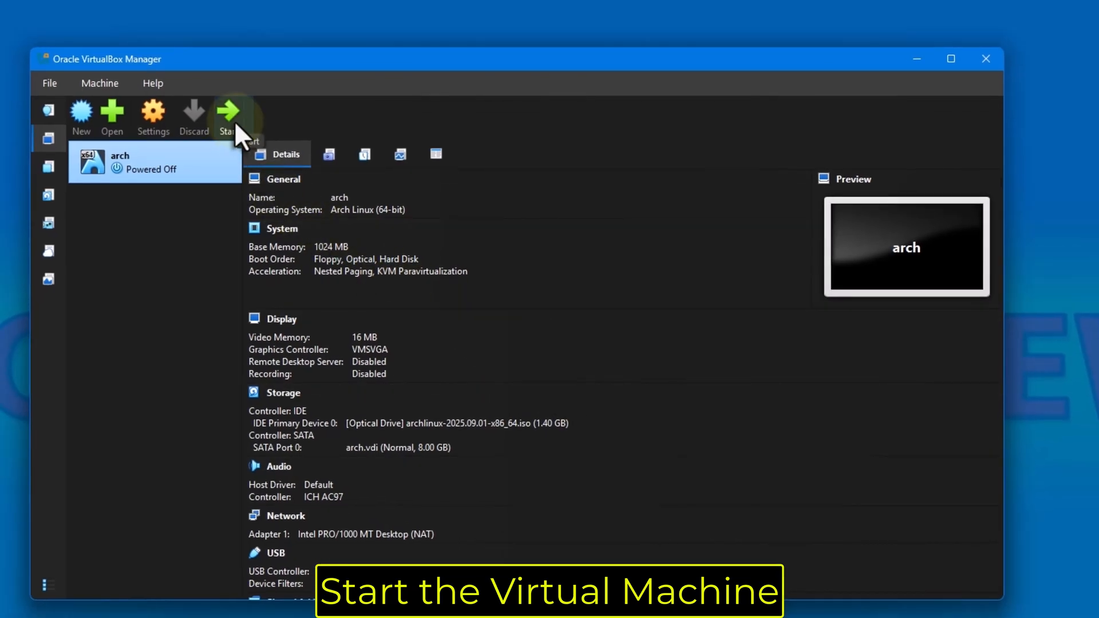
# - Start the arch VM and run archinstall at the live root@archiso prompt
pyautogui.click(226, 112)
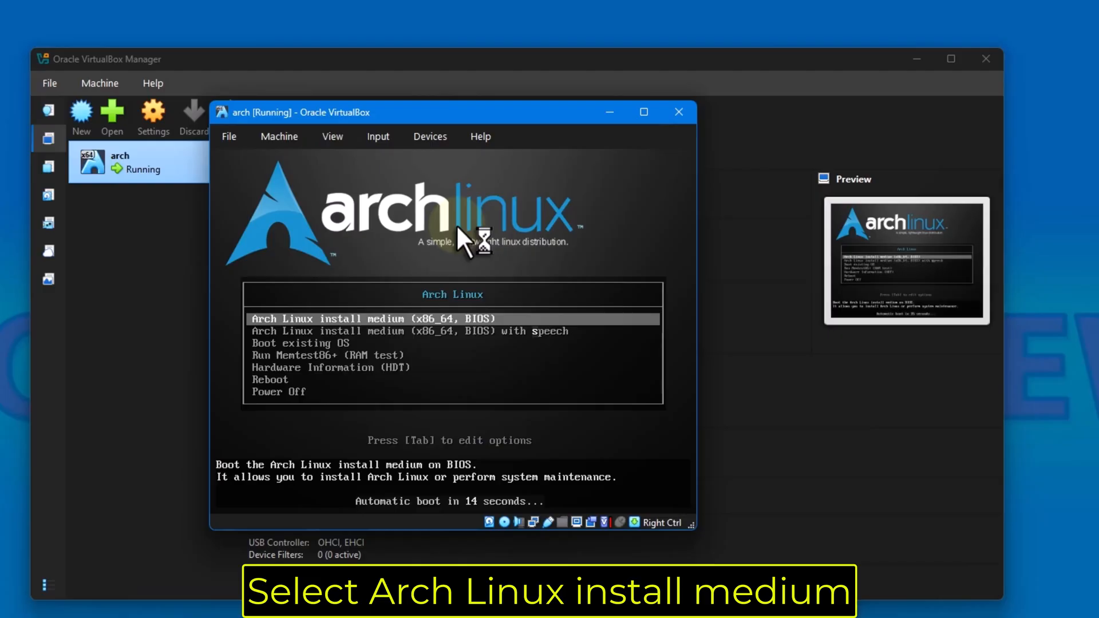
pyautogui.moveTo(476, 343)
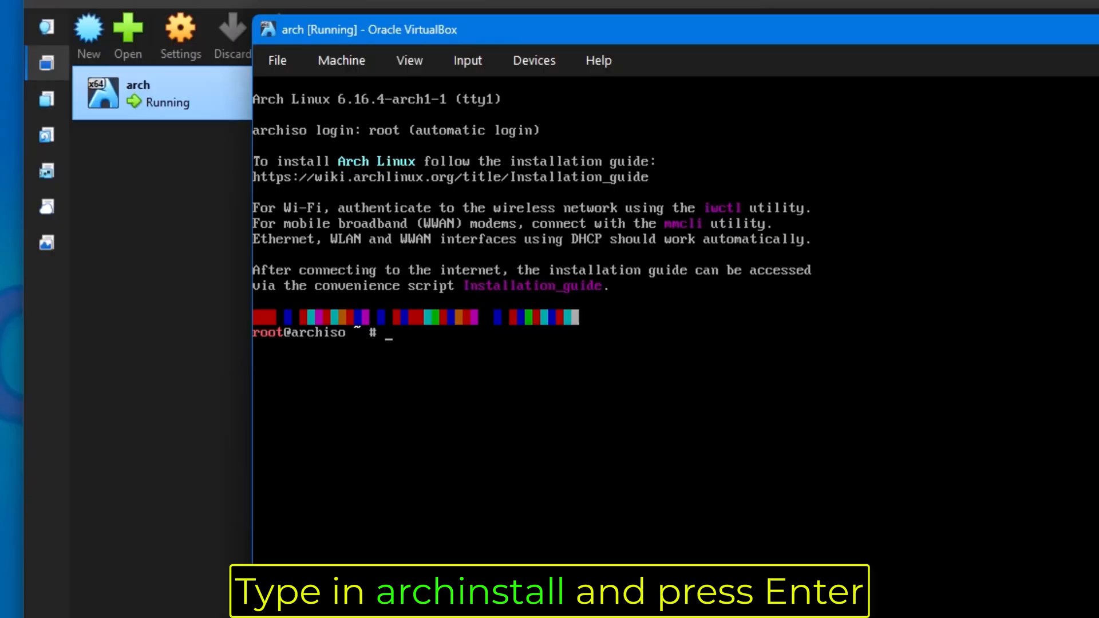
pyautogui.write('arch')
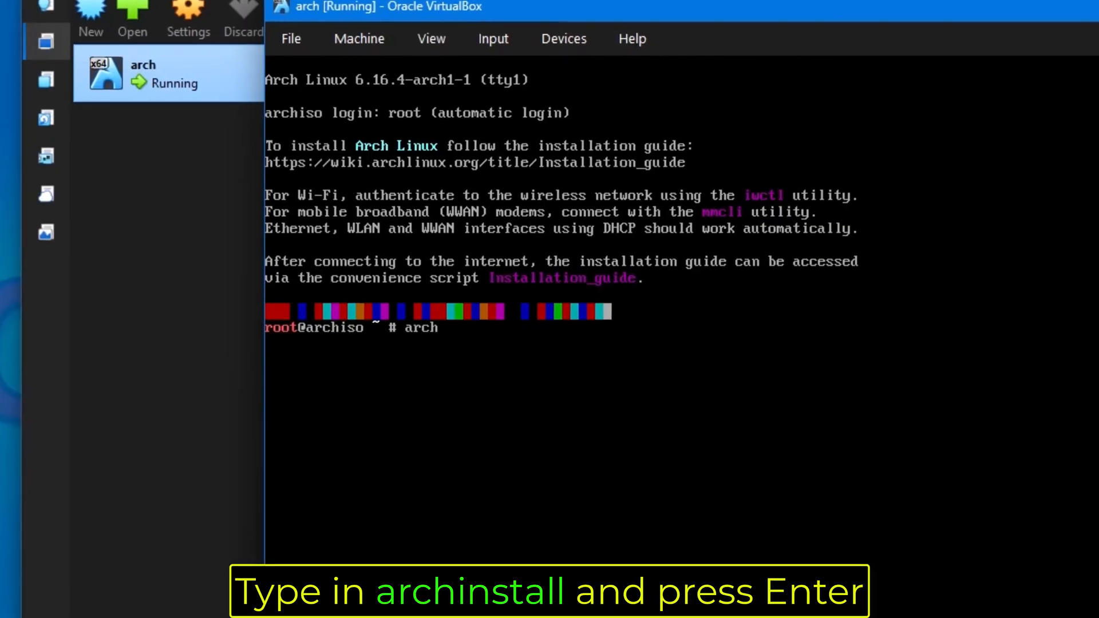
pyautogui.write('install')
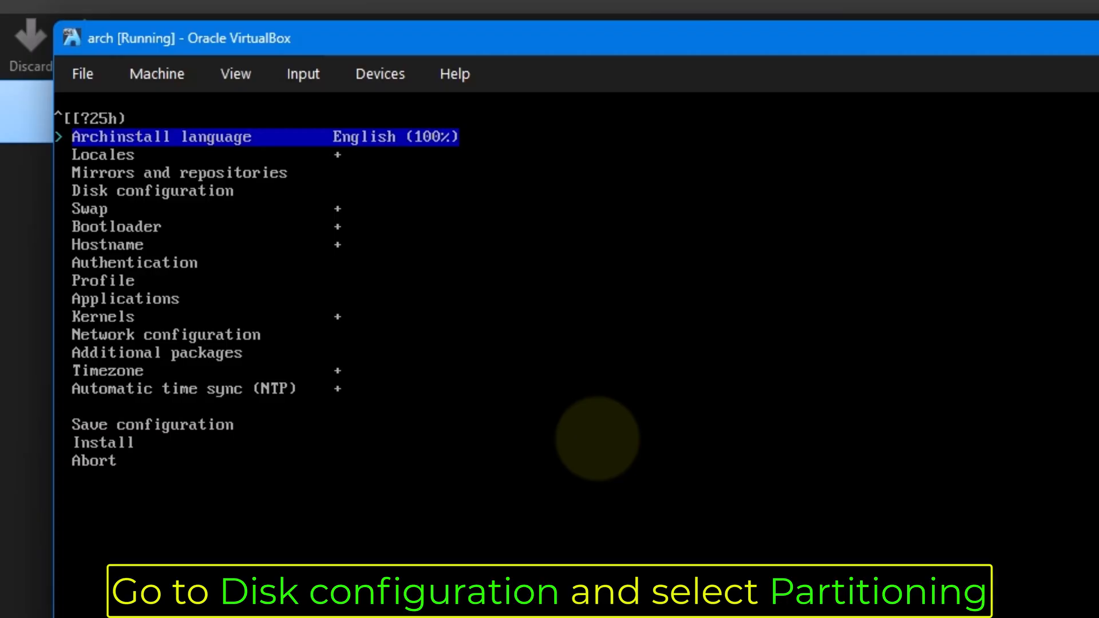
# - Set Disk configuration to a best-effort default layout on ATA VBOX HARDDISK with ext4
pyautogui.press('Down')
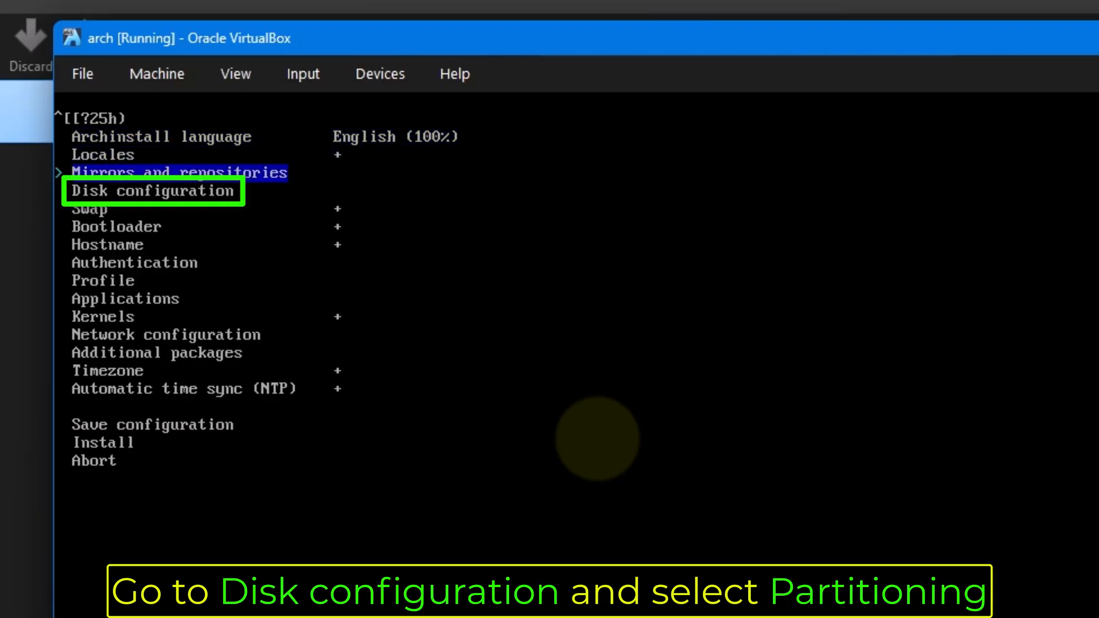
pyautogui.press('Down')
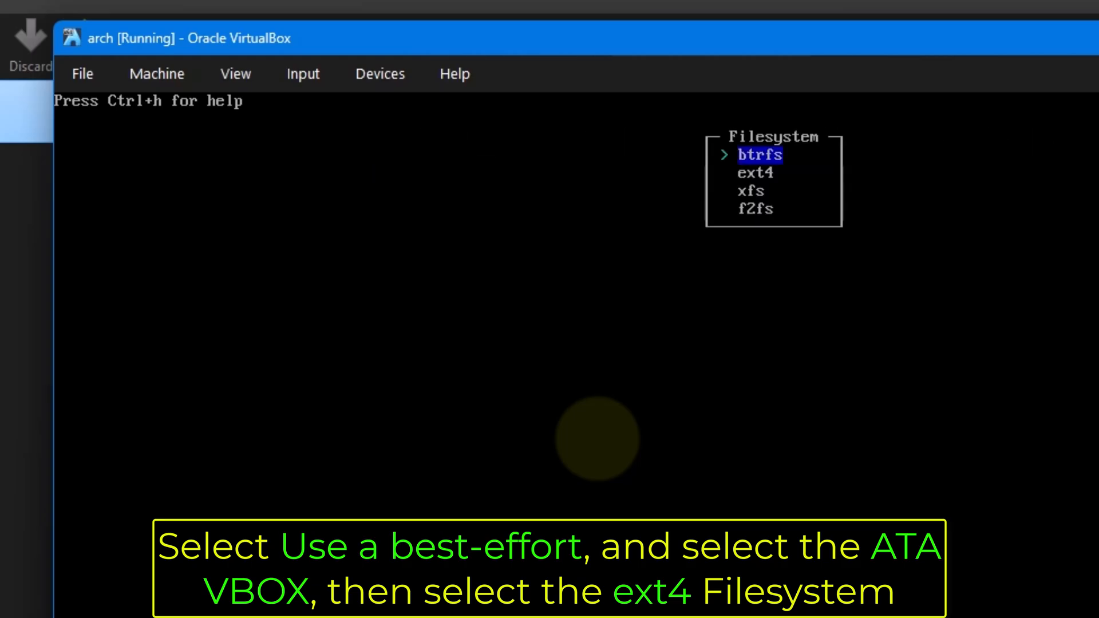
pyautogui.press('Down')
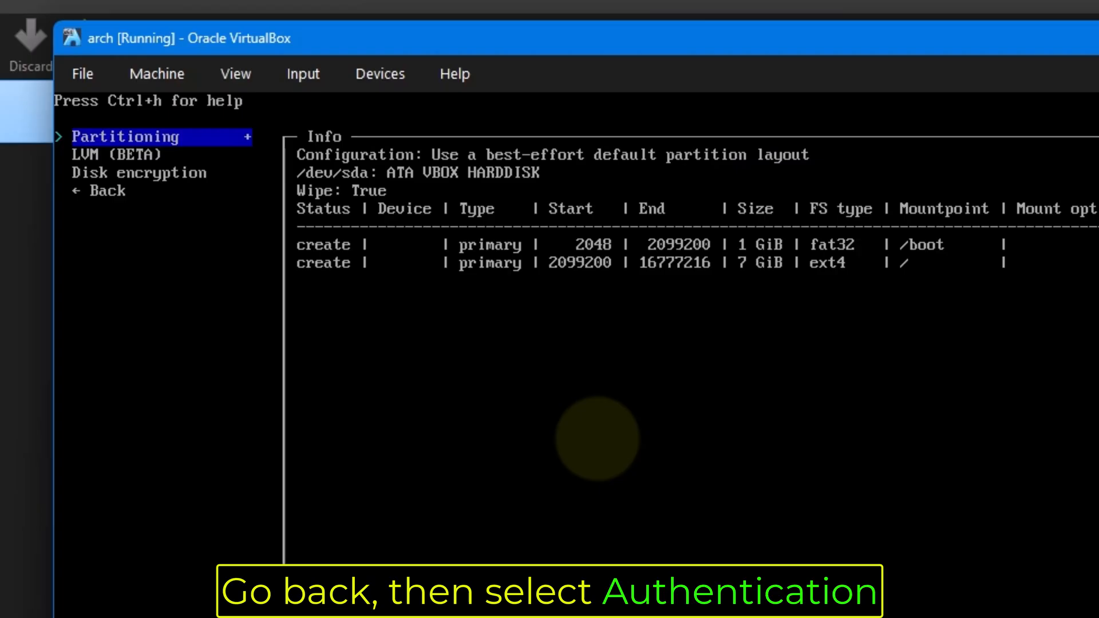
pyautogui.press('Down')
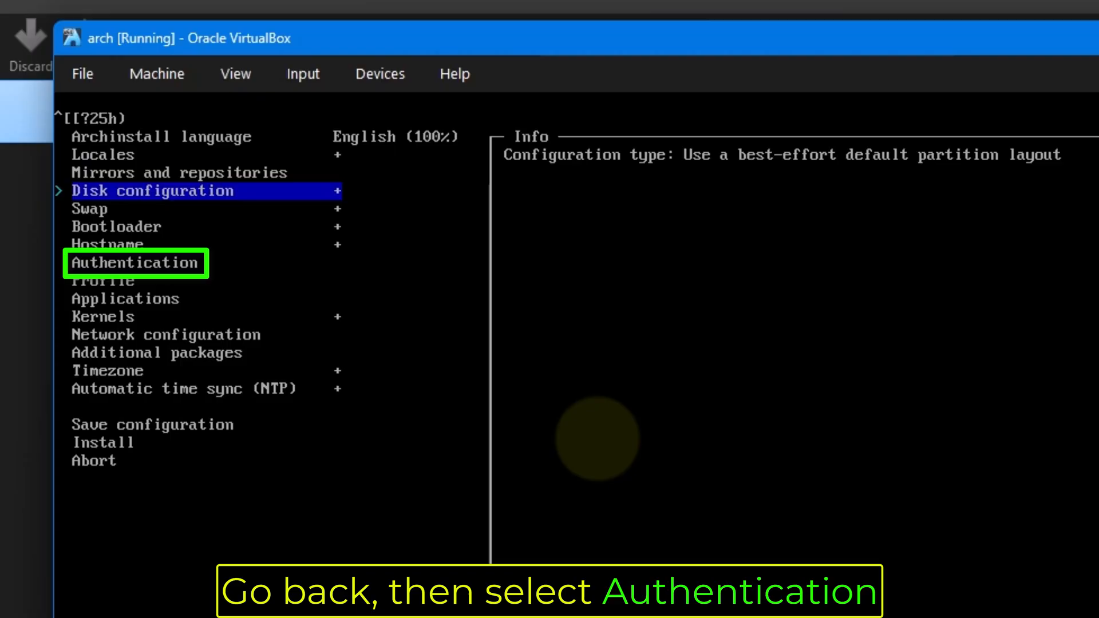
# - Add a sudo-enabled user with username 'tutoria' and a password under Authentication
pyautogui.press('Down')
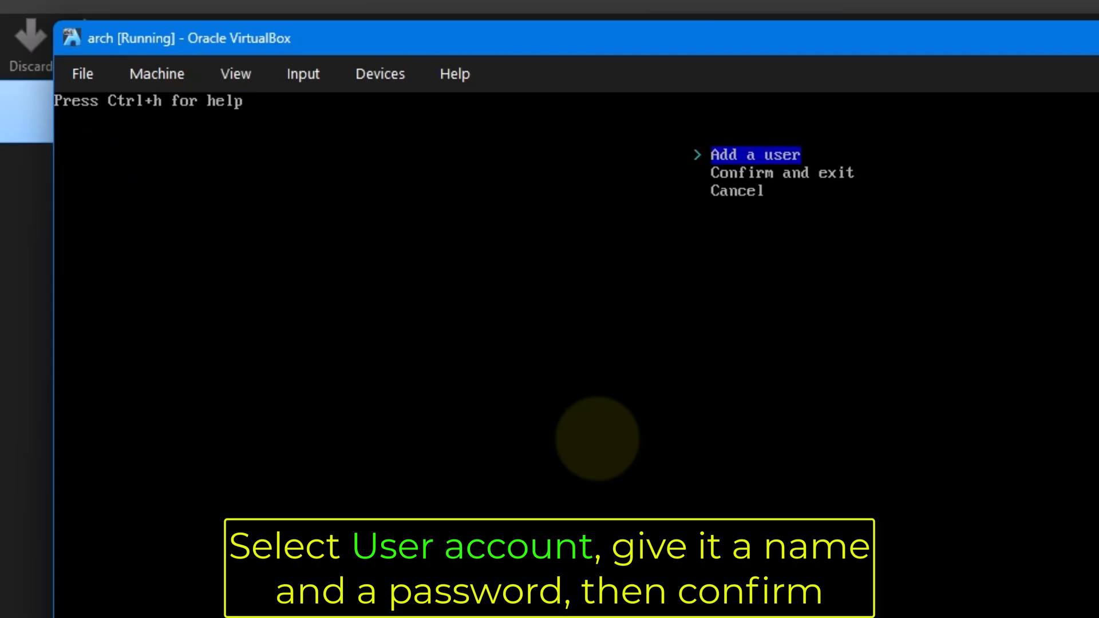
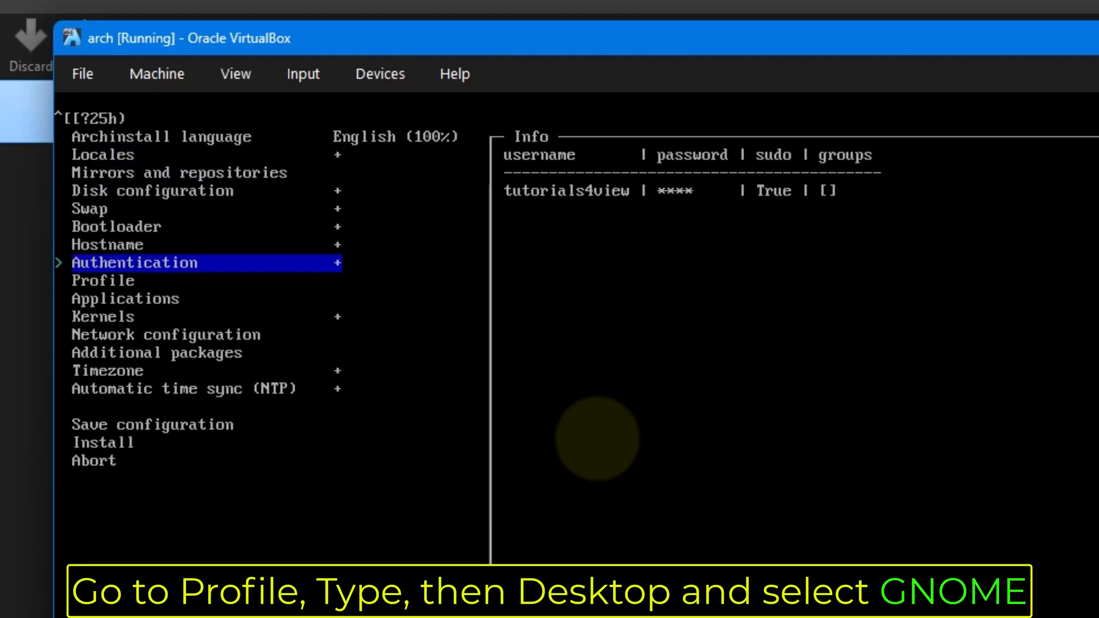
# - Choose the GNOME desktop profile with open-source drivers and gdm, then select Install
pyautogui.press('Down')
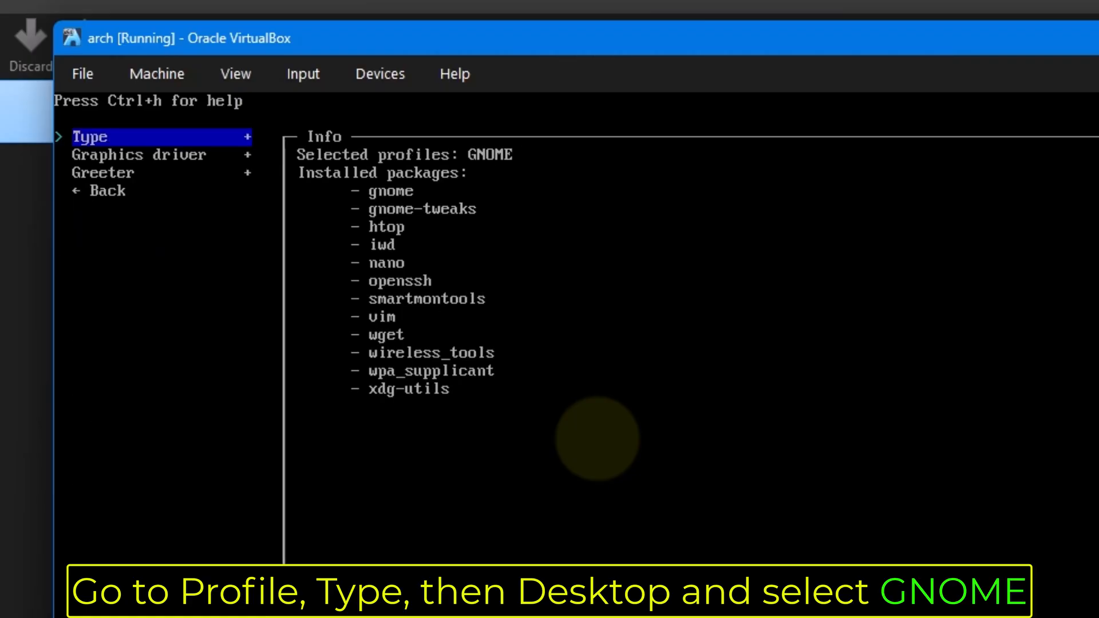
pyautogui.press('Down')
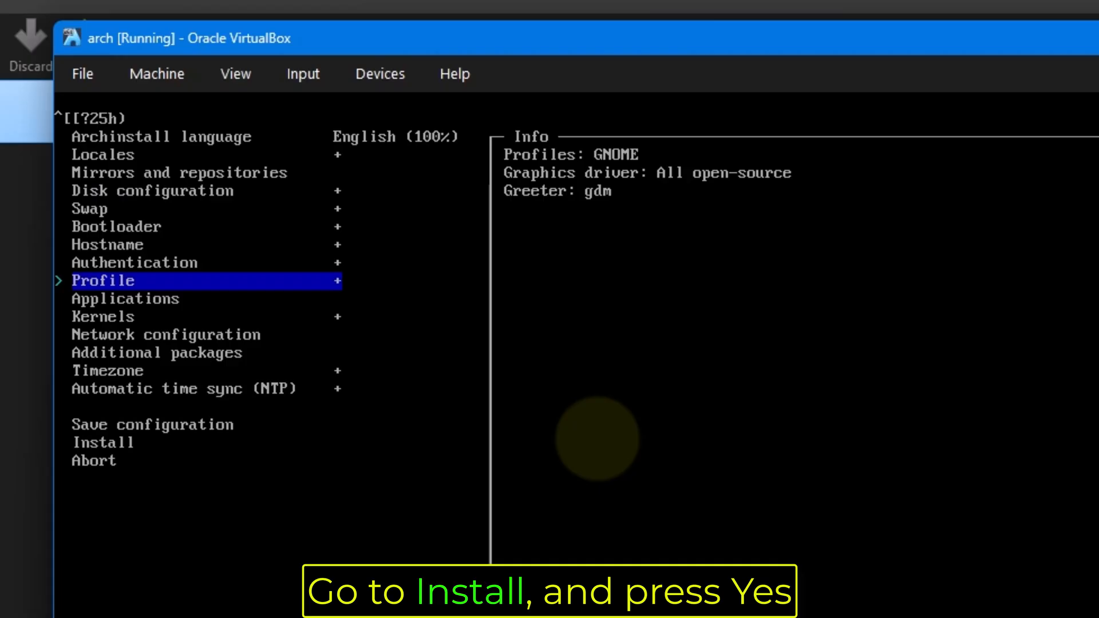
pyautogui.press('down')
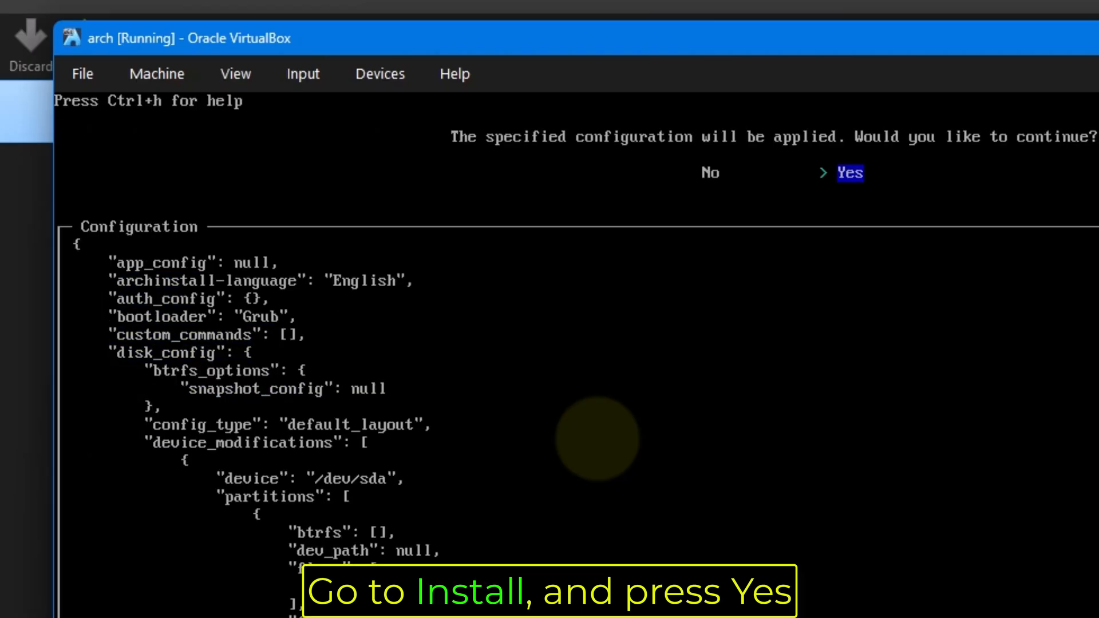
# - Confirm Yes to apply the configuration and run the installation to completion
pyautogui.click(851, 173)
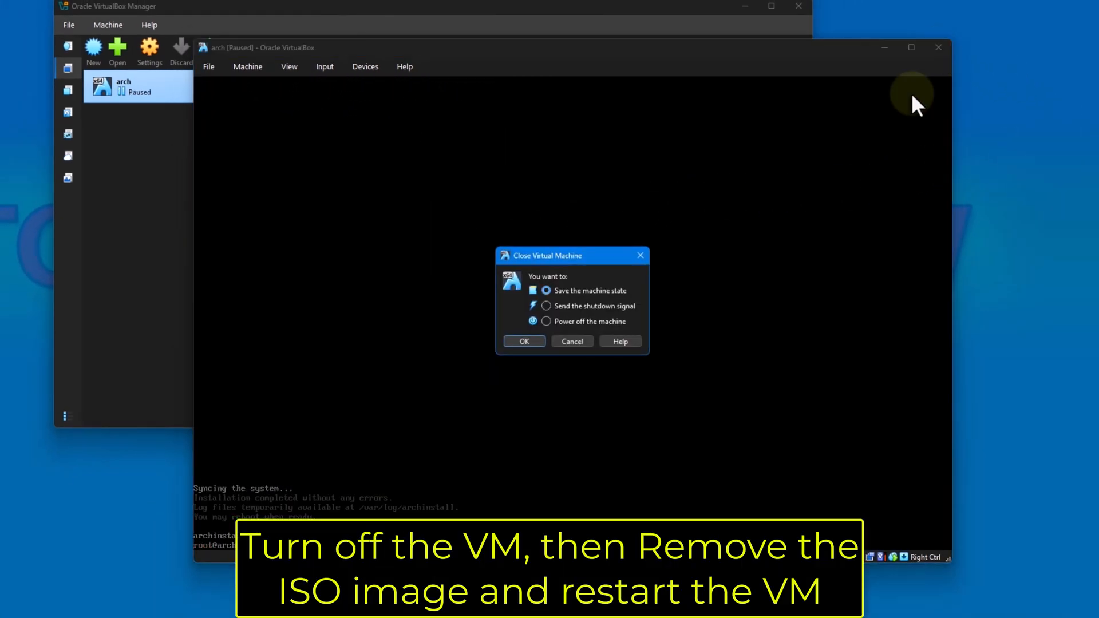
# - Power off the arch VM from the close-virtual-machine prompt
pyautogui.click(546, 320)
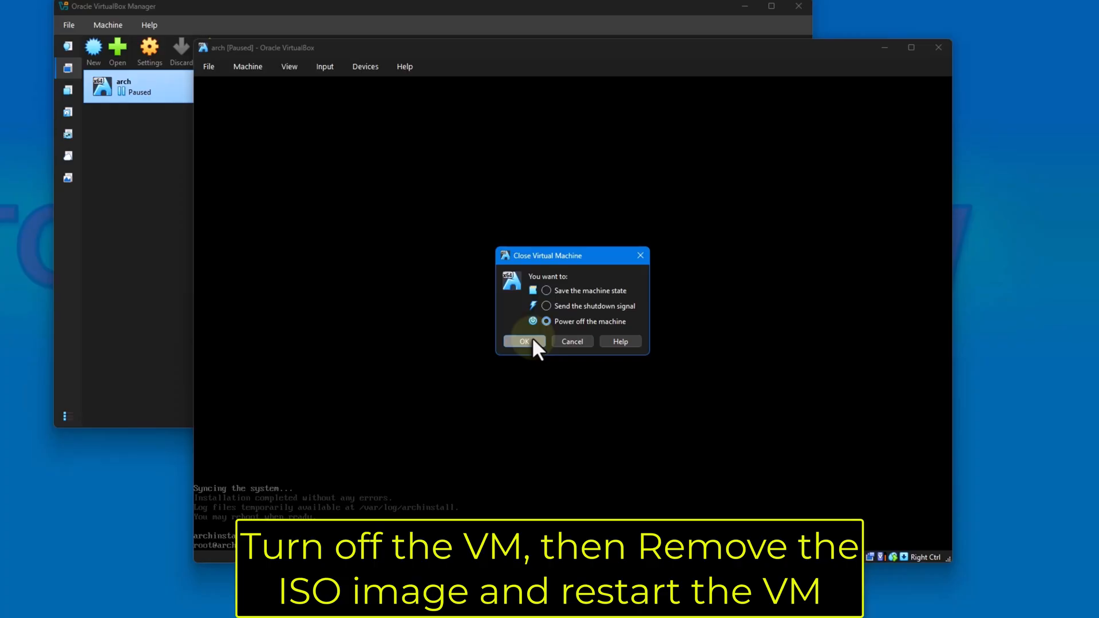
pyautogui.click(523, 341)
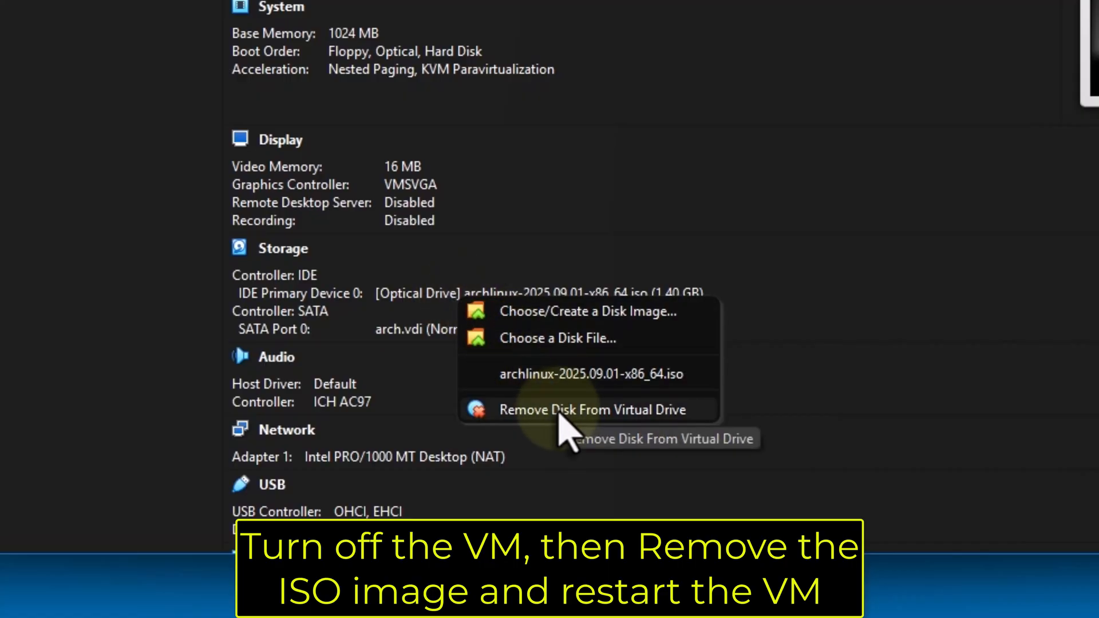
# - Remove the Arch ISO from the optical drive and start the arch VM into GRUB
pyautogui.click(591, 410)
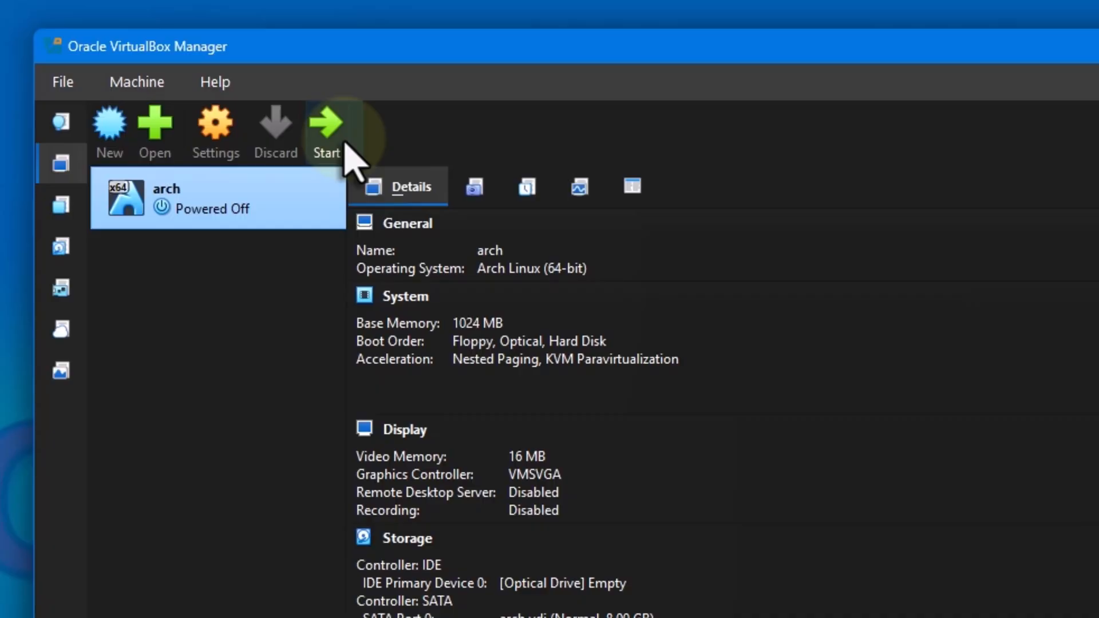
pyautogui.click(325, 123)
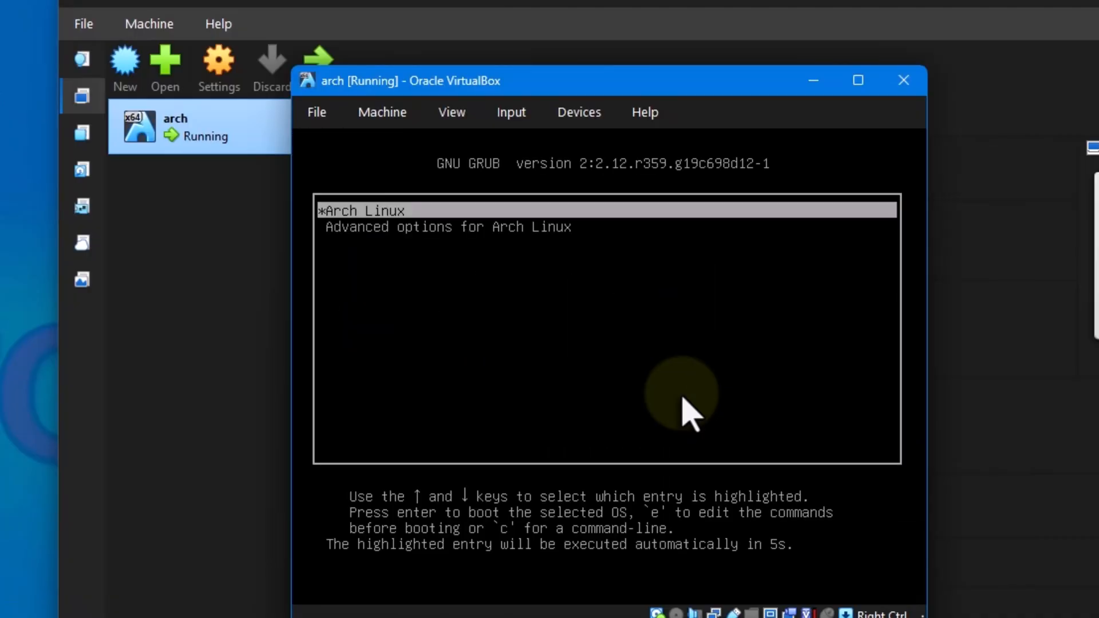